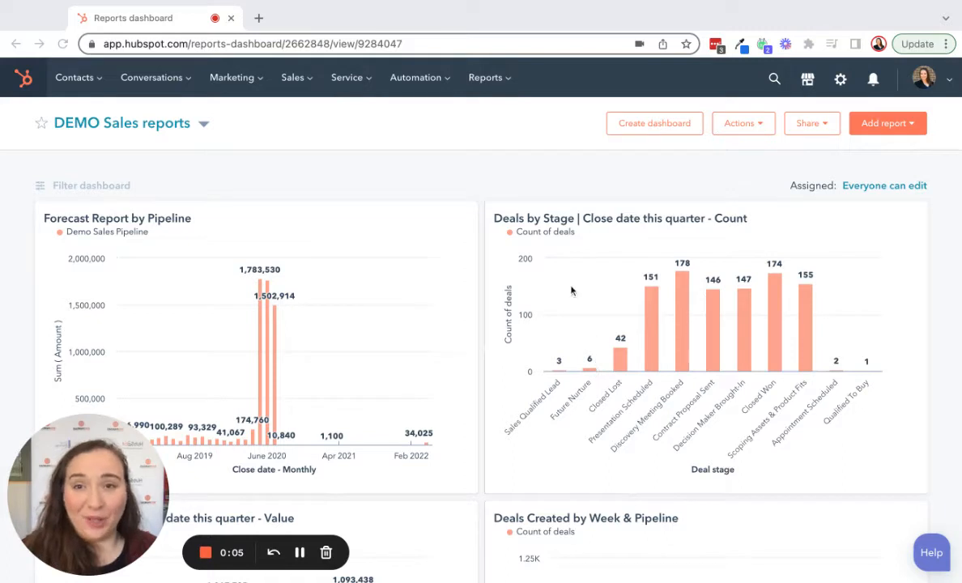
- Go from the DEMO Sales reports dashboard to the Marketing > Email list
left_click(231, 77)
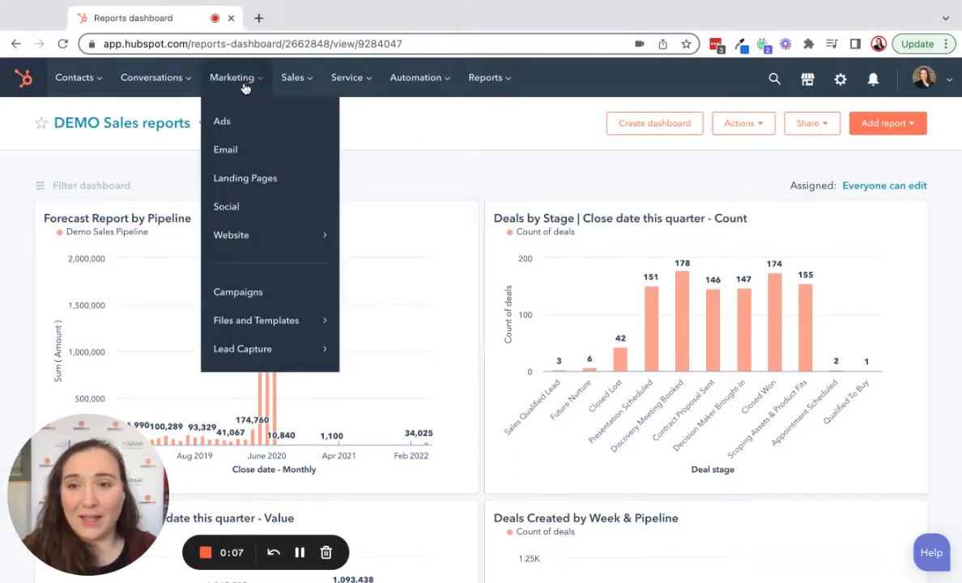
left_click(226, 149)
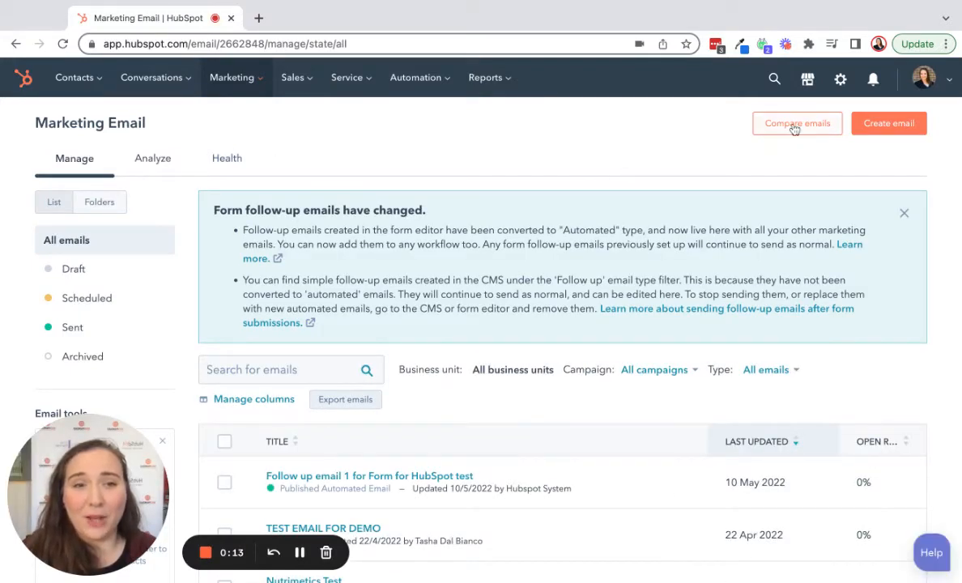
mouse_move(600, 155)
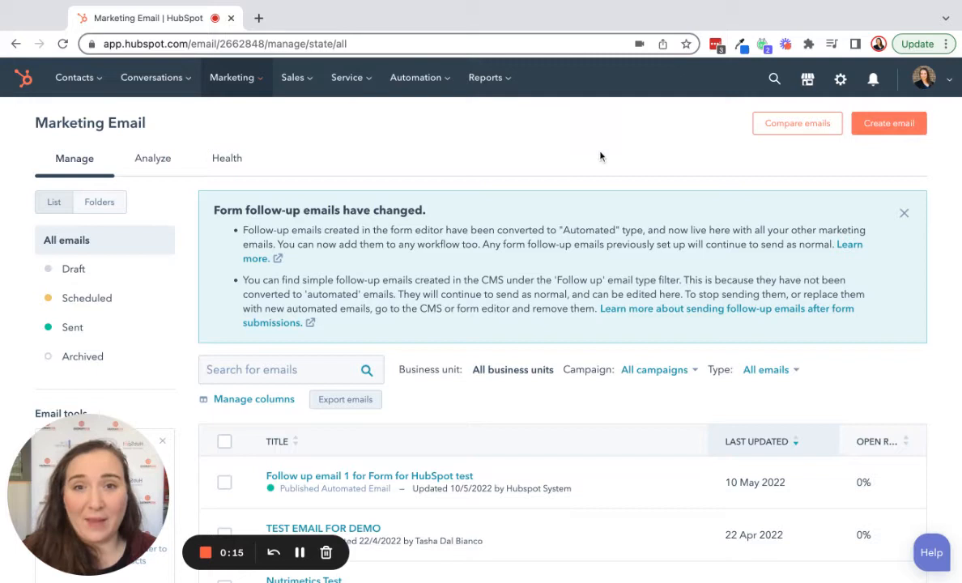
scroll("down", 3)
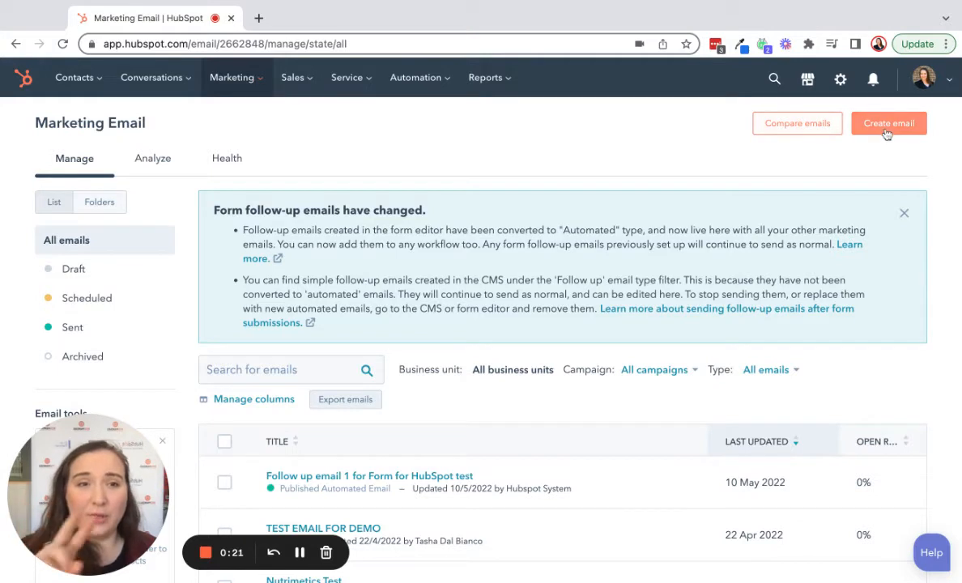
mouse_move(805, 197)
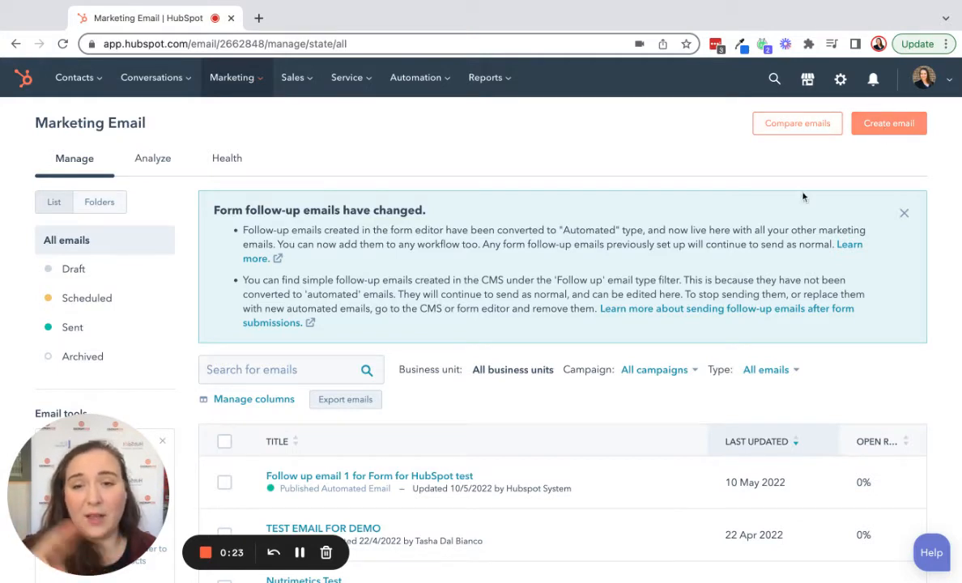
left_click(654, 419)
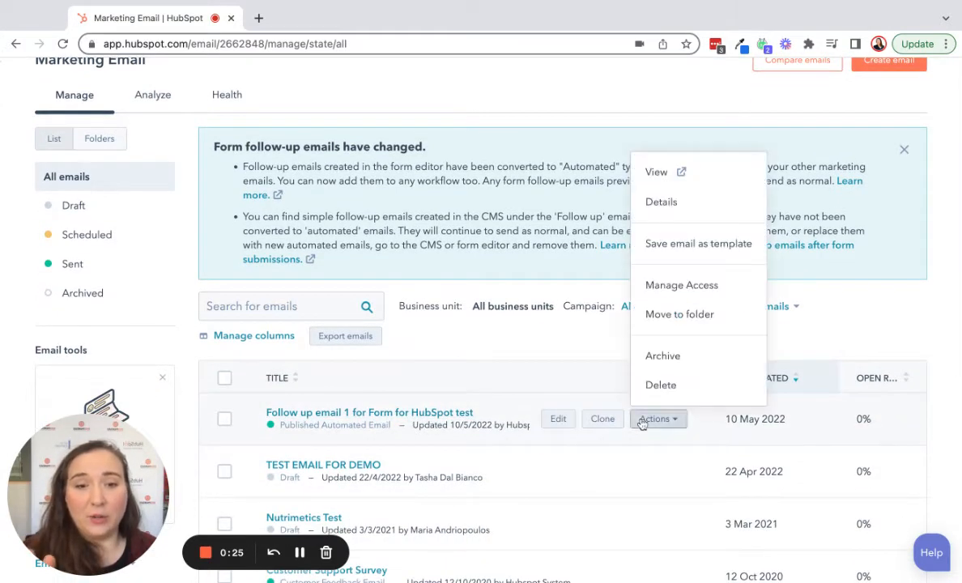
mouse_move(699, 244)
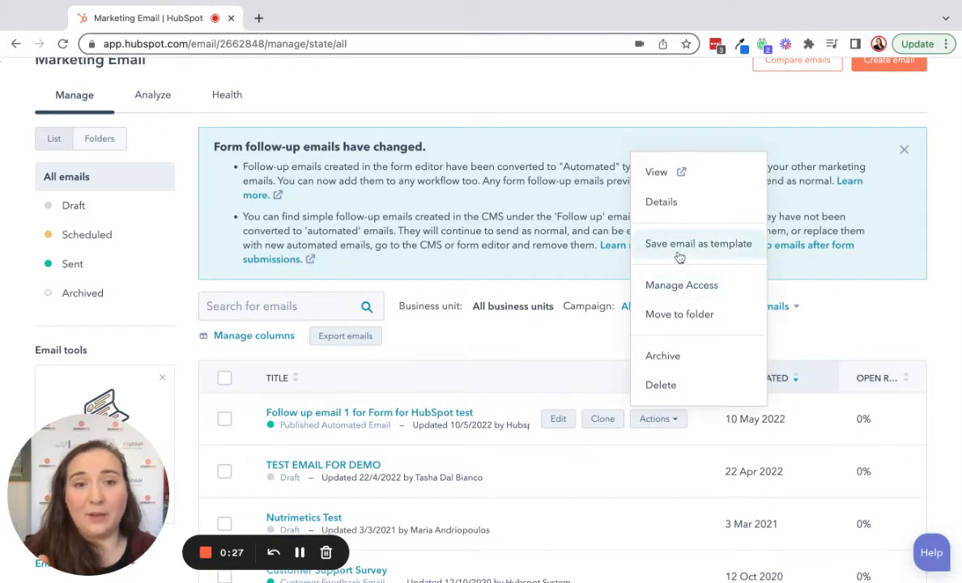
mouse_move(671, 425)
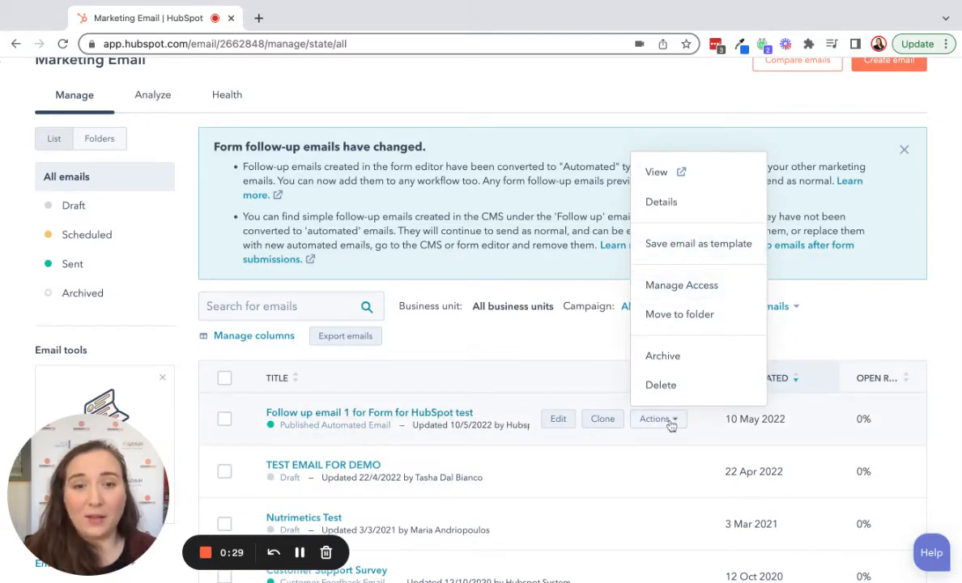
mouse_move(699, 243)
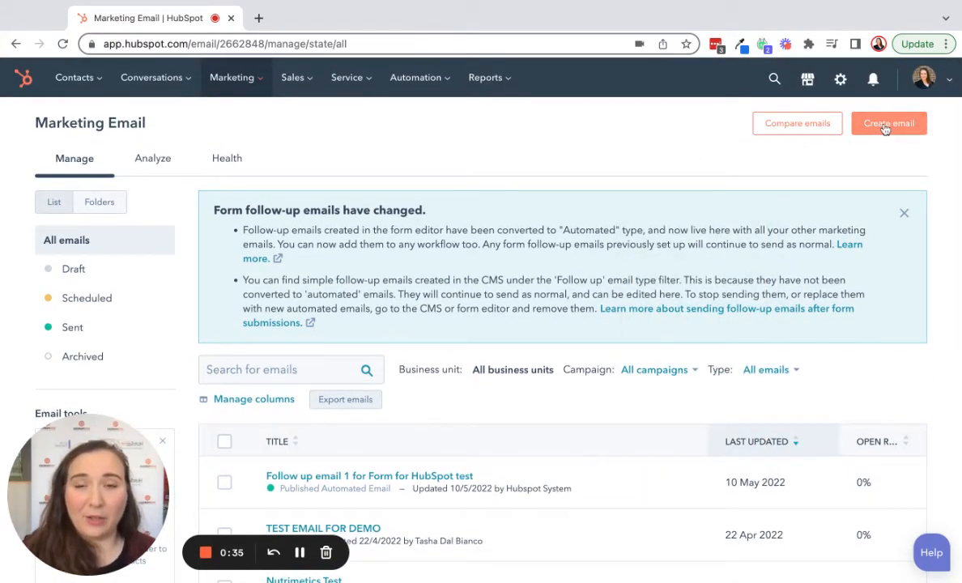
- Start a new email and begin a new template from the Drag and drop templates
left_click(889, 123)
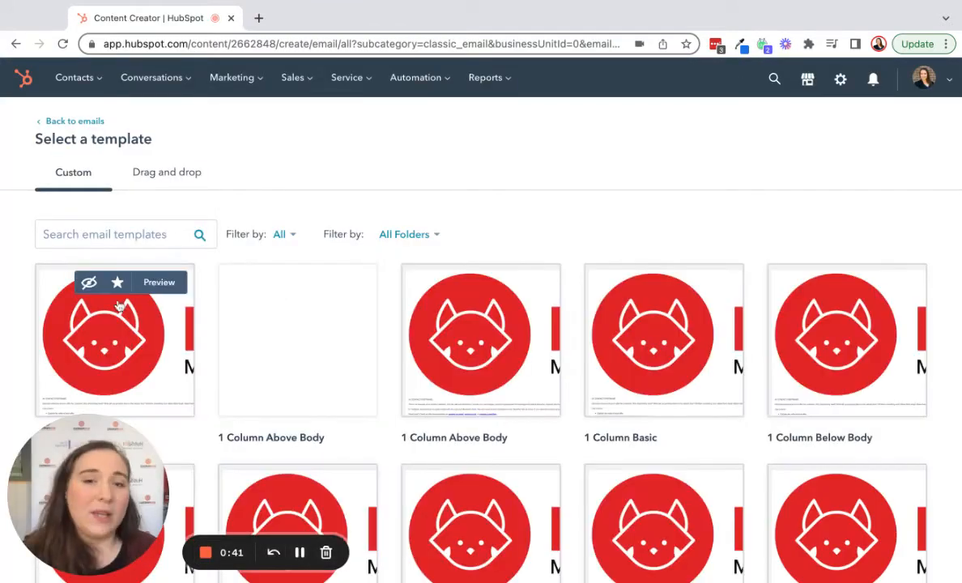
left_click(166, 172)
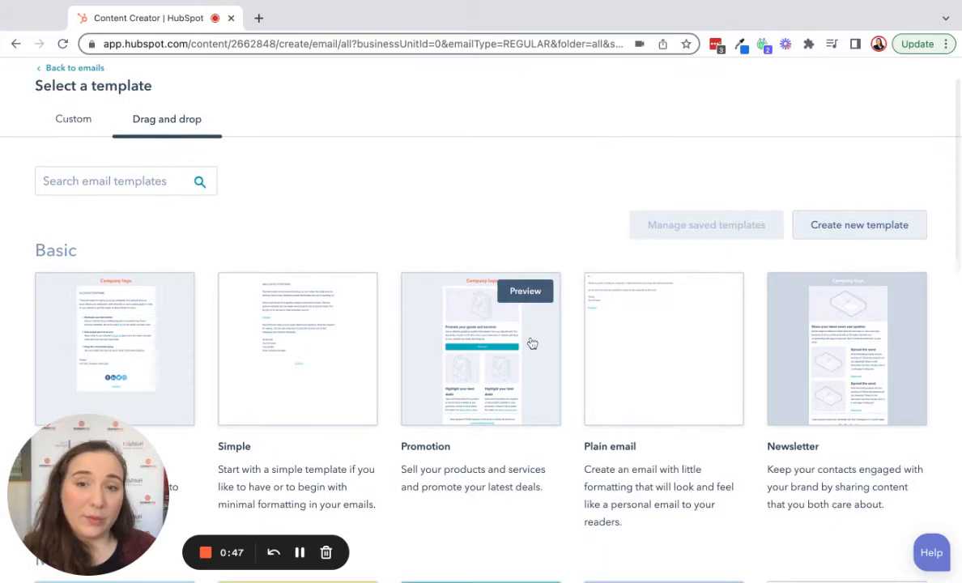
scroll("down", 3)
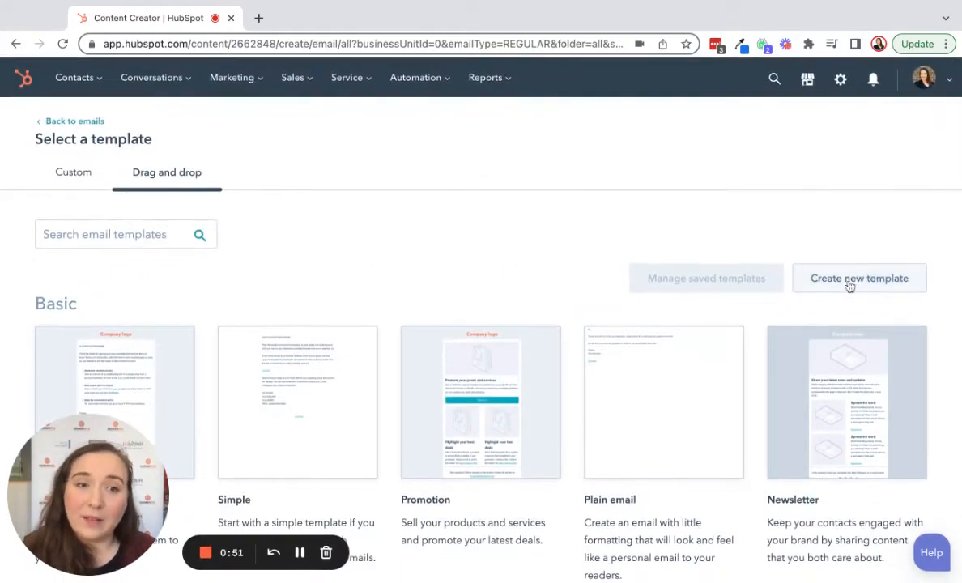
left_click(860, 278)
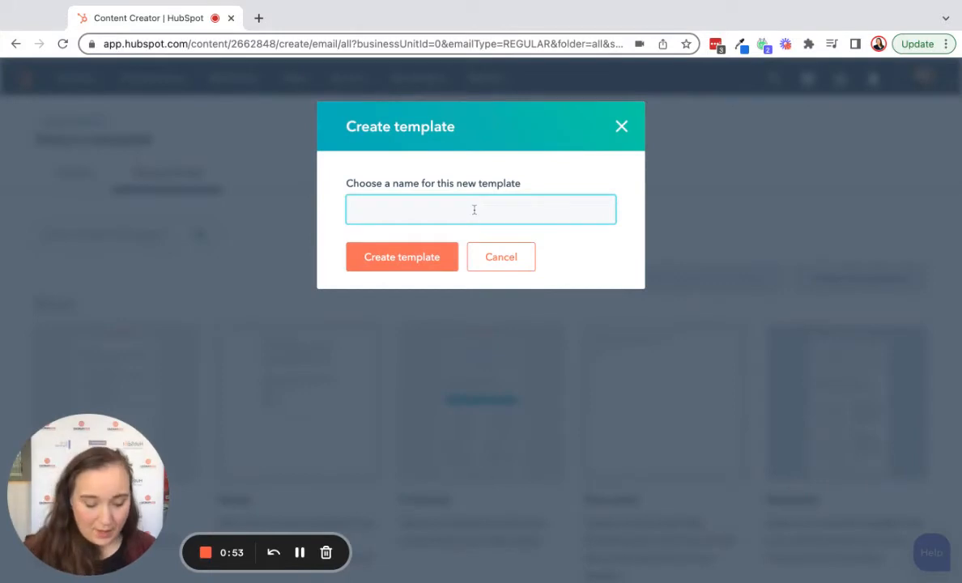
- Name the new drag-and-drop template 'DEMO' and create it
type("DEMO")
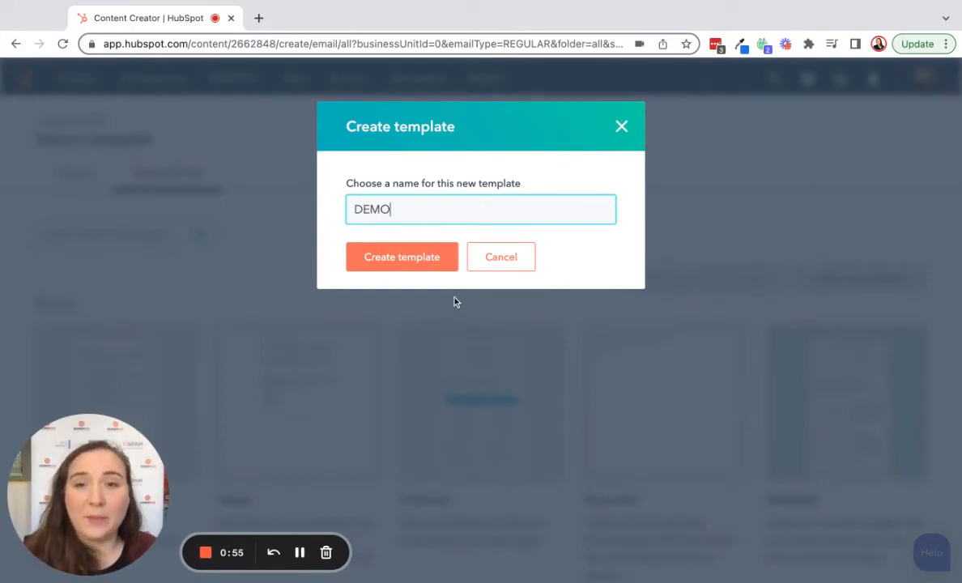
left_click(402, 257)
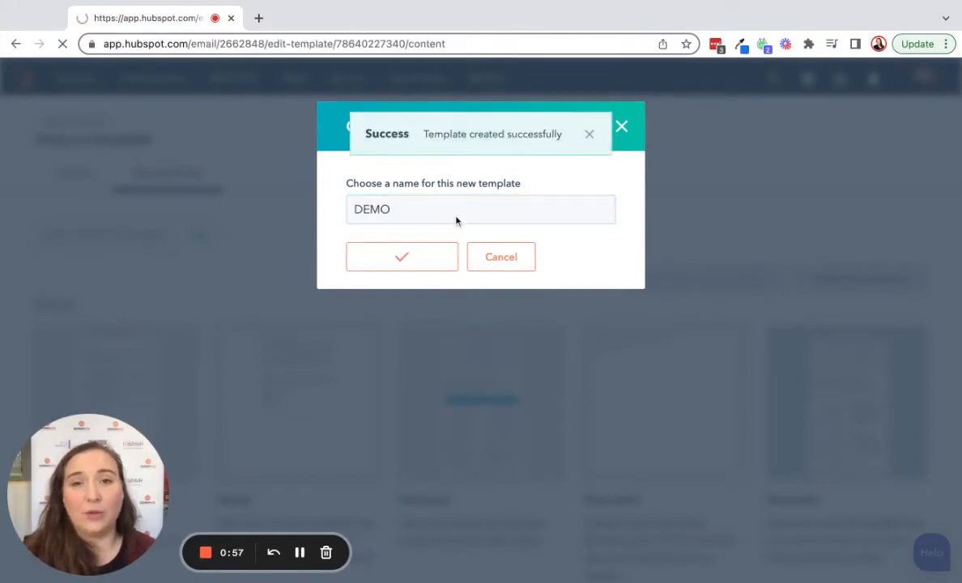
left_click(401, 257)
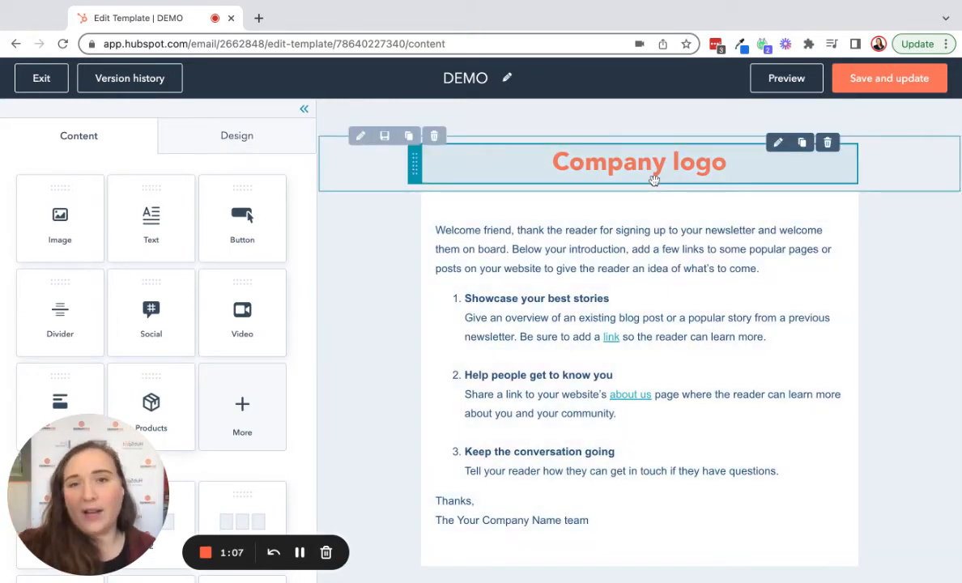
mouse_move(659, 177)
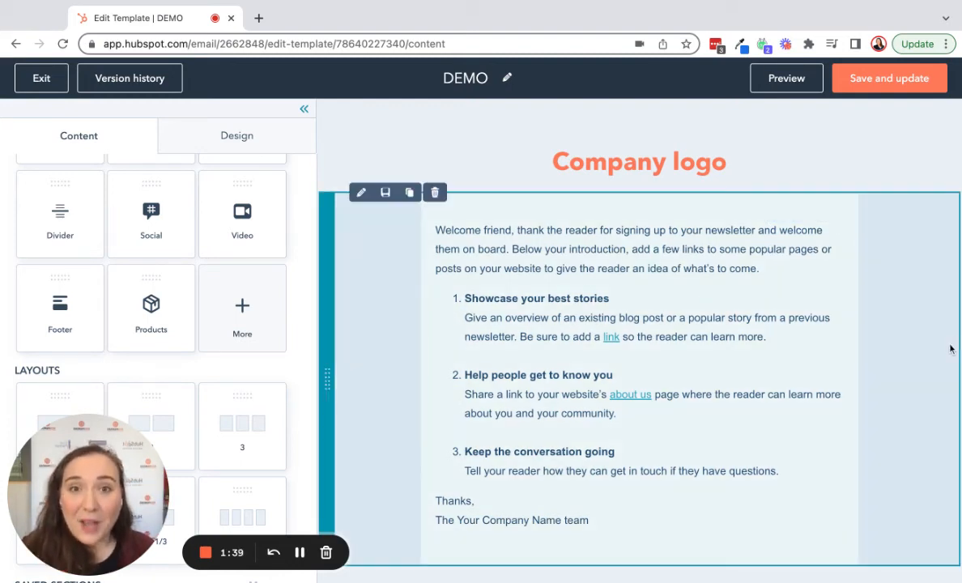
- Save and update the DEMO template, then start a new Regular email from it
left_click(890, 77)
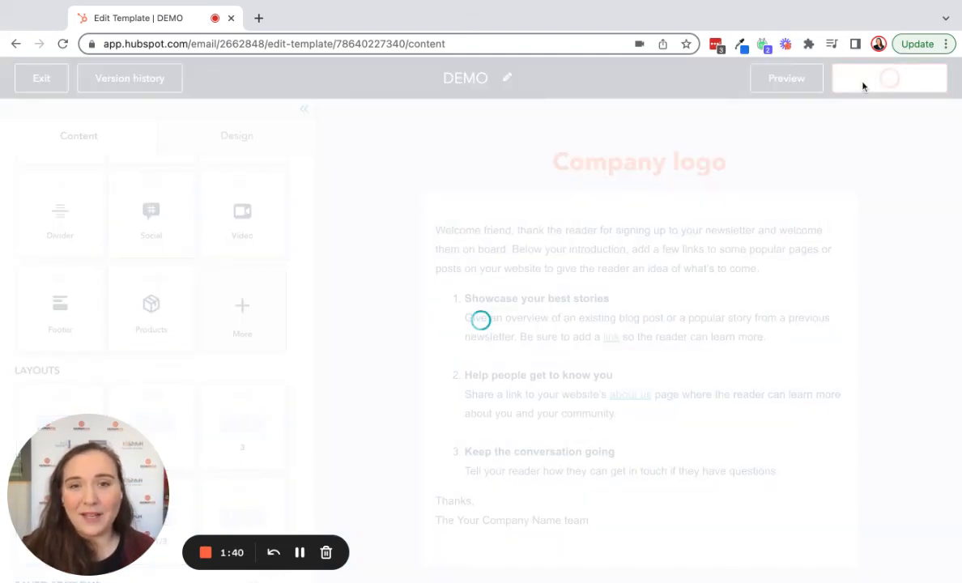
left_click(917, 44)
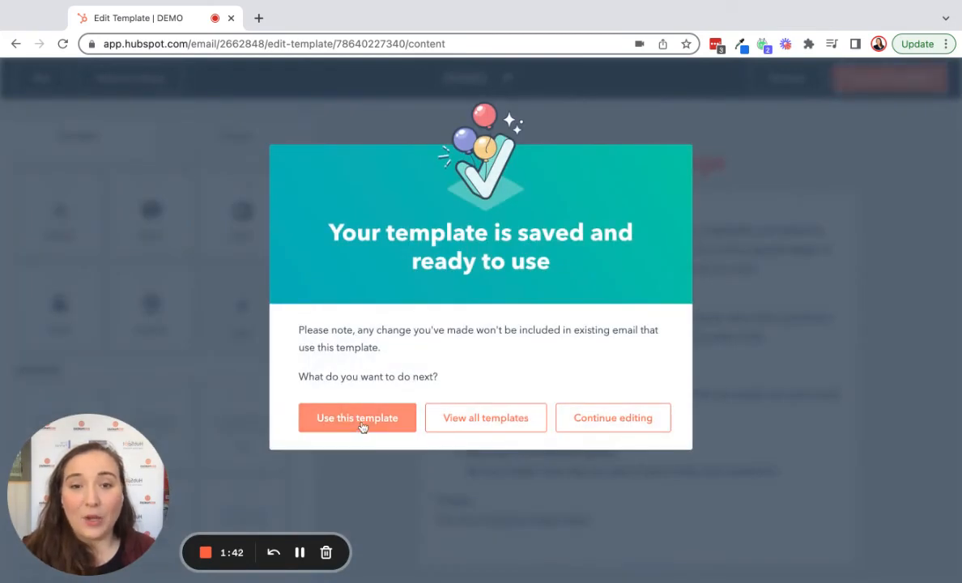
left_click(358, 418)
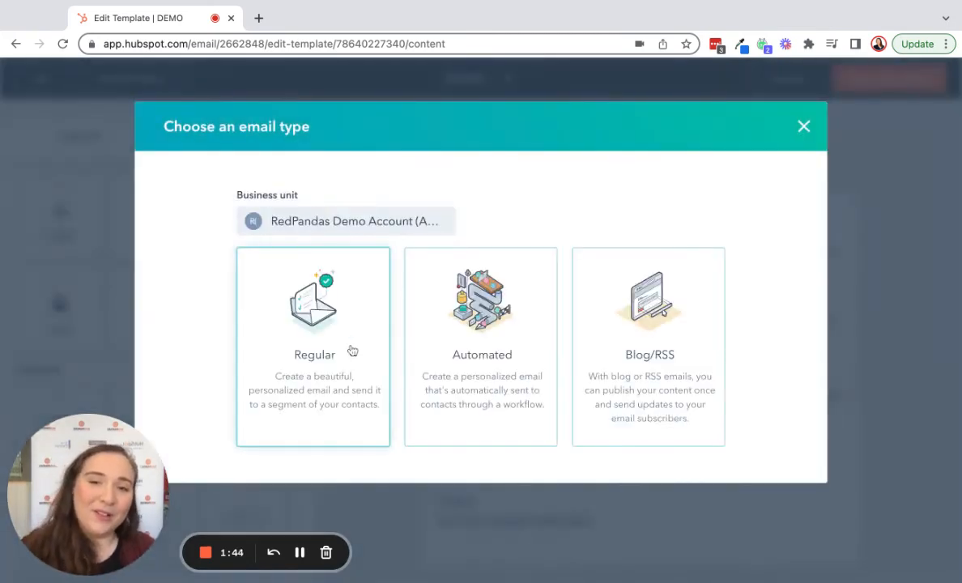
left_click(313, 316)
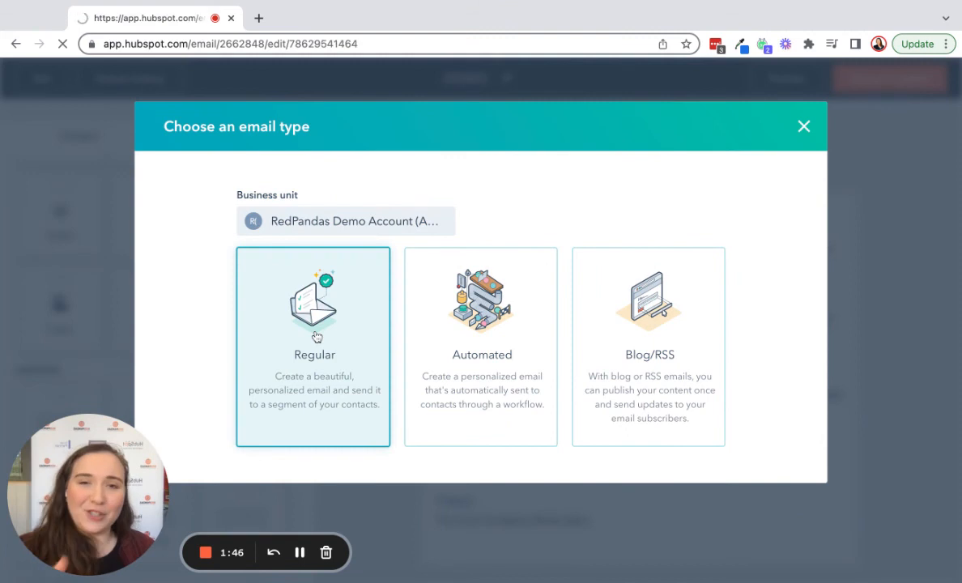